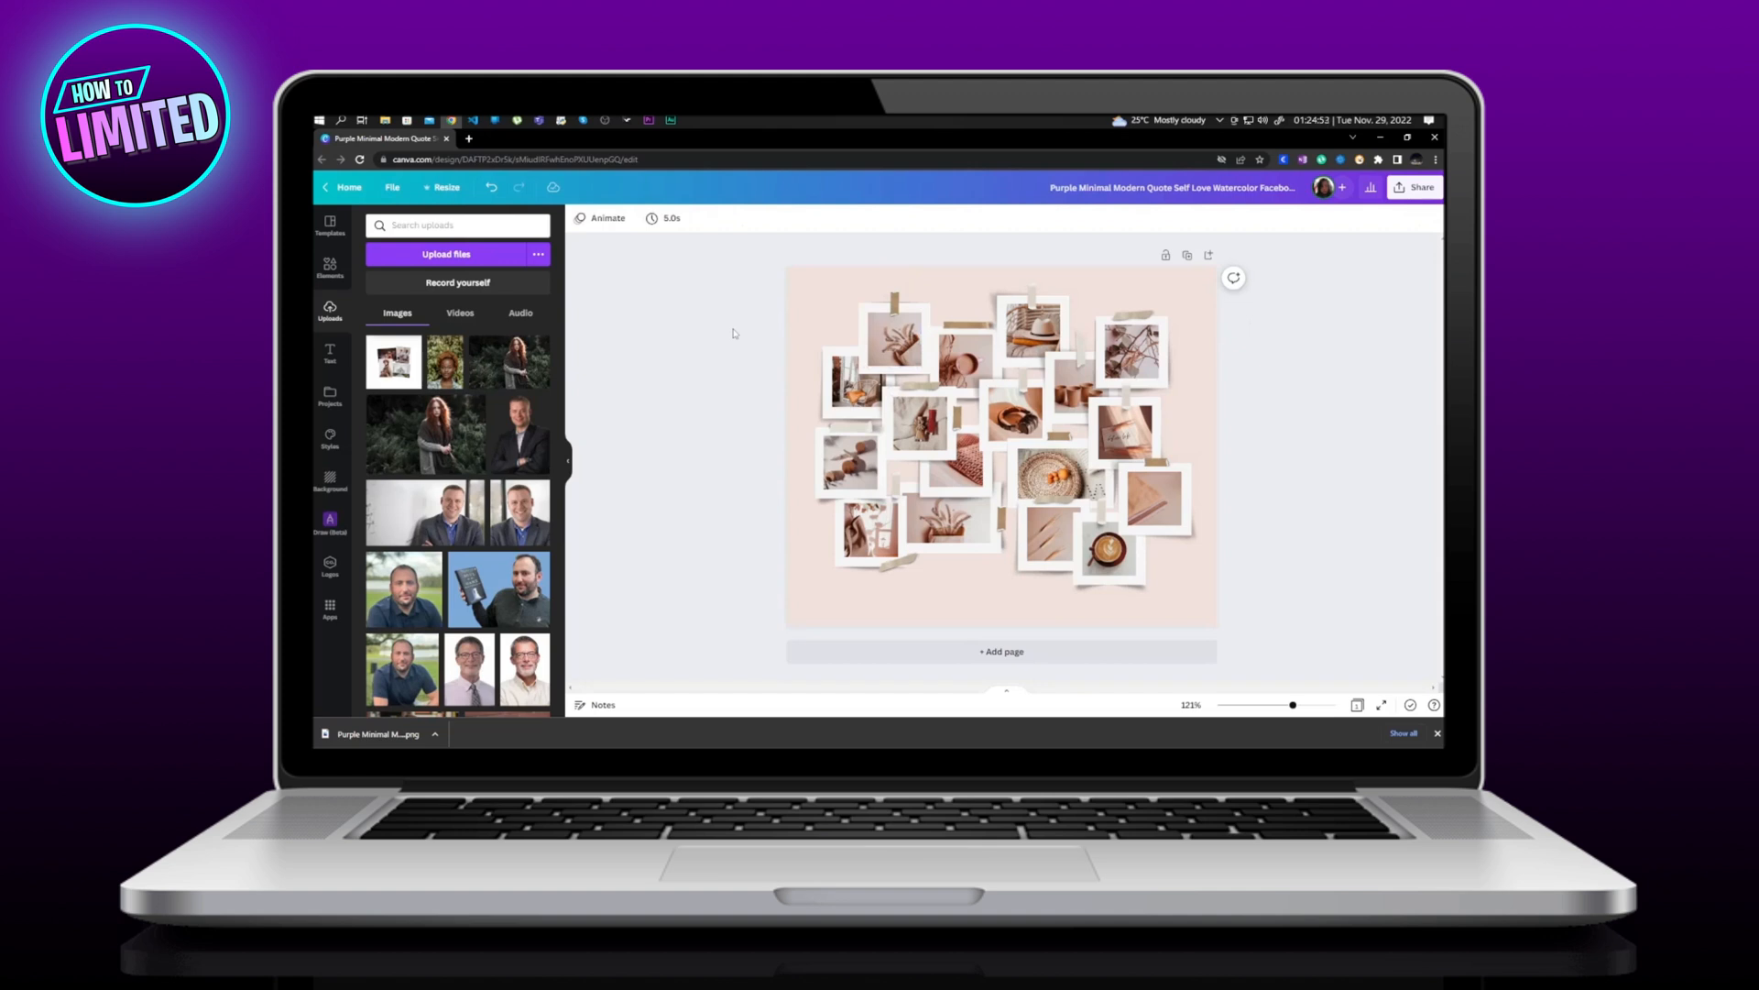
mouse_move(759, 293)
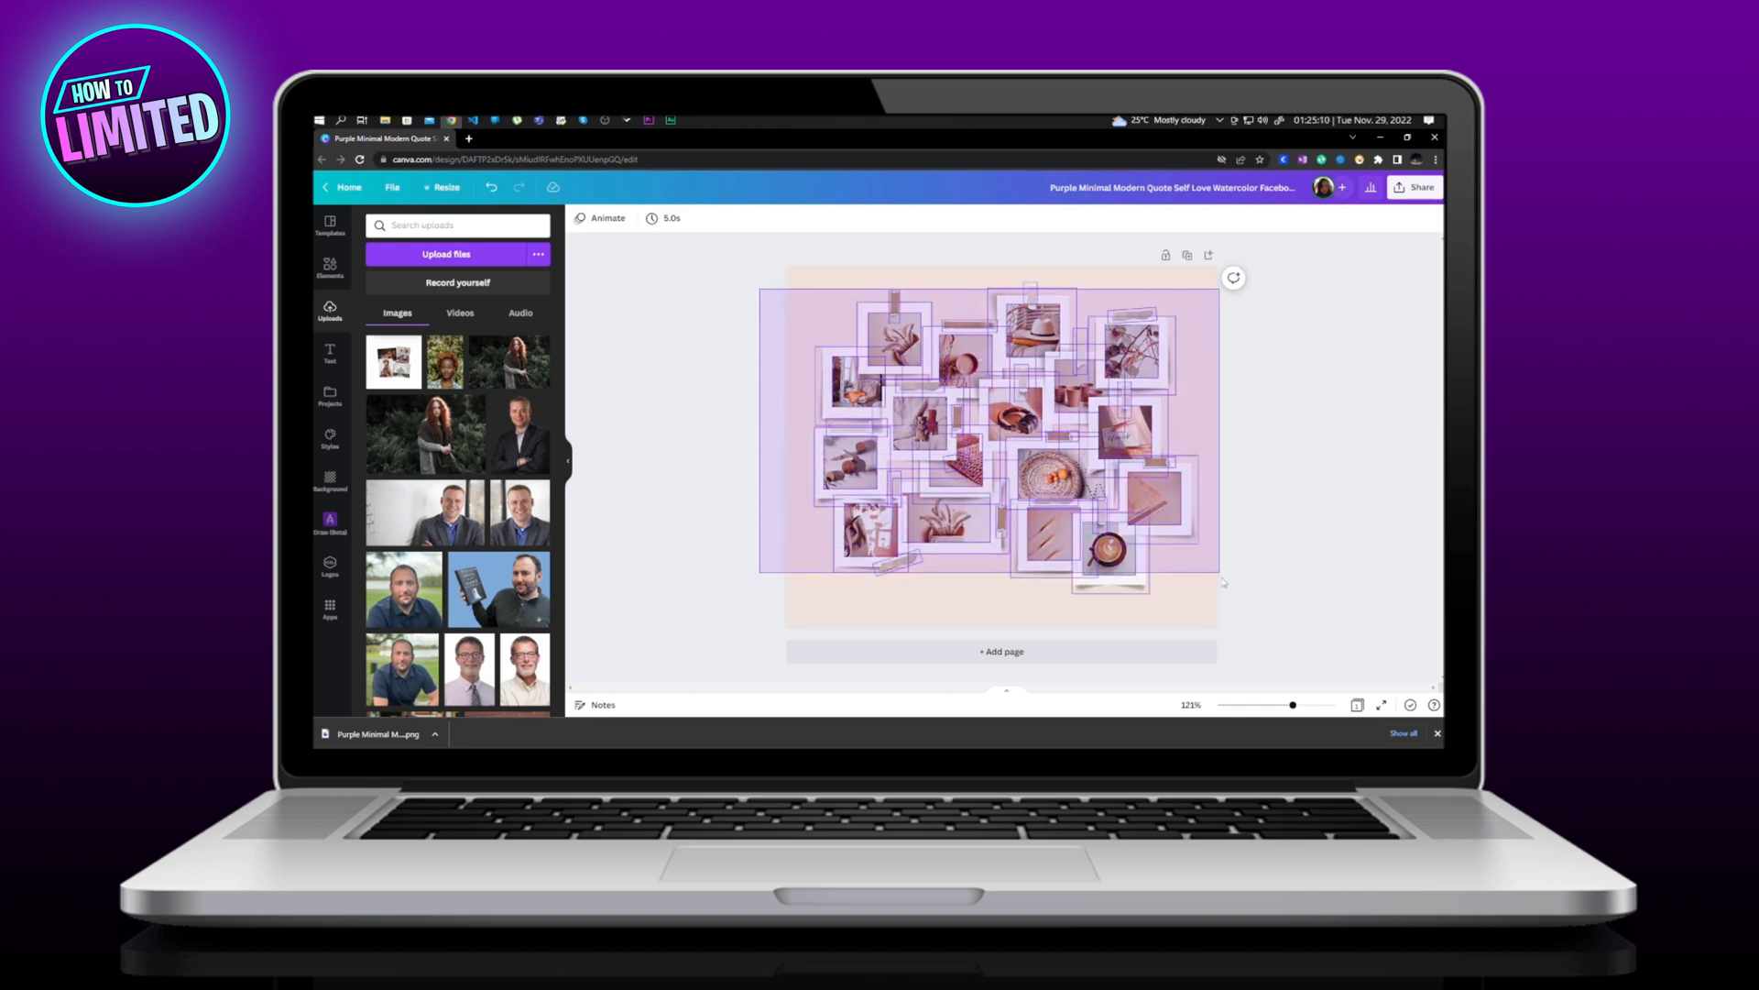
Step: Select all the individual collage photos on the page together as one group
left_click(999, 438)
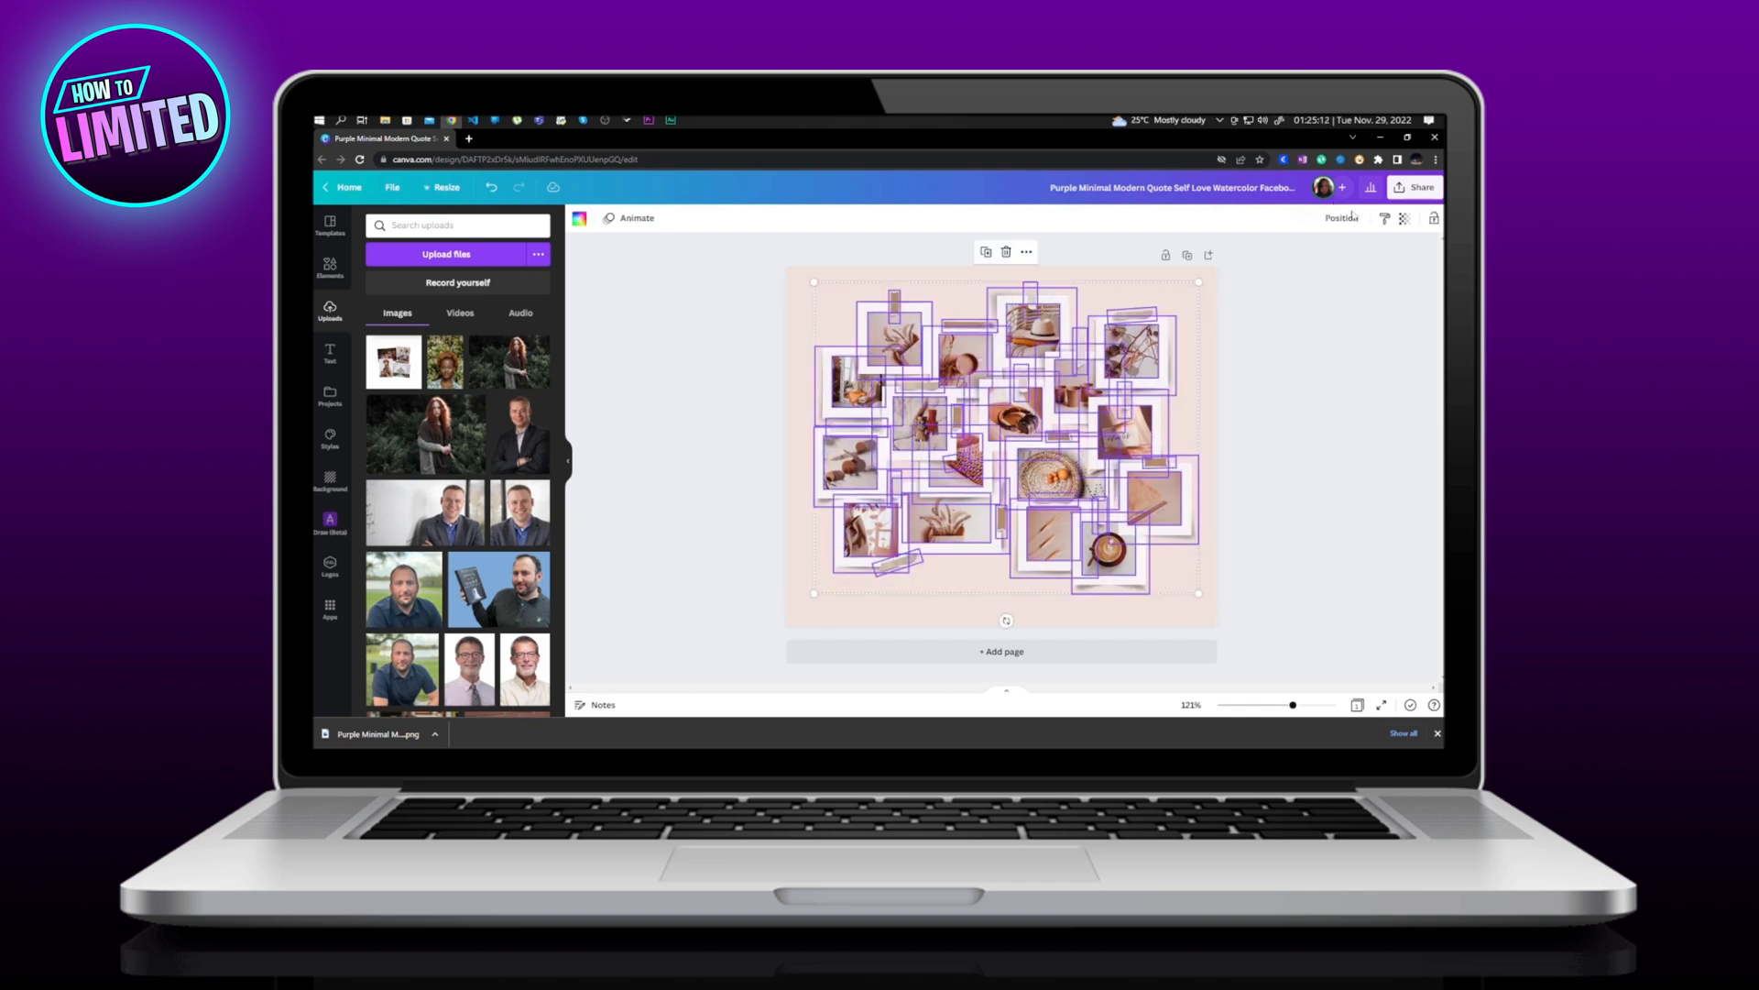
Step: Download the design as a PNG with a transparent background
left_click(1415, 187)
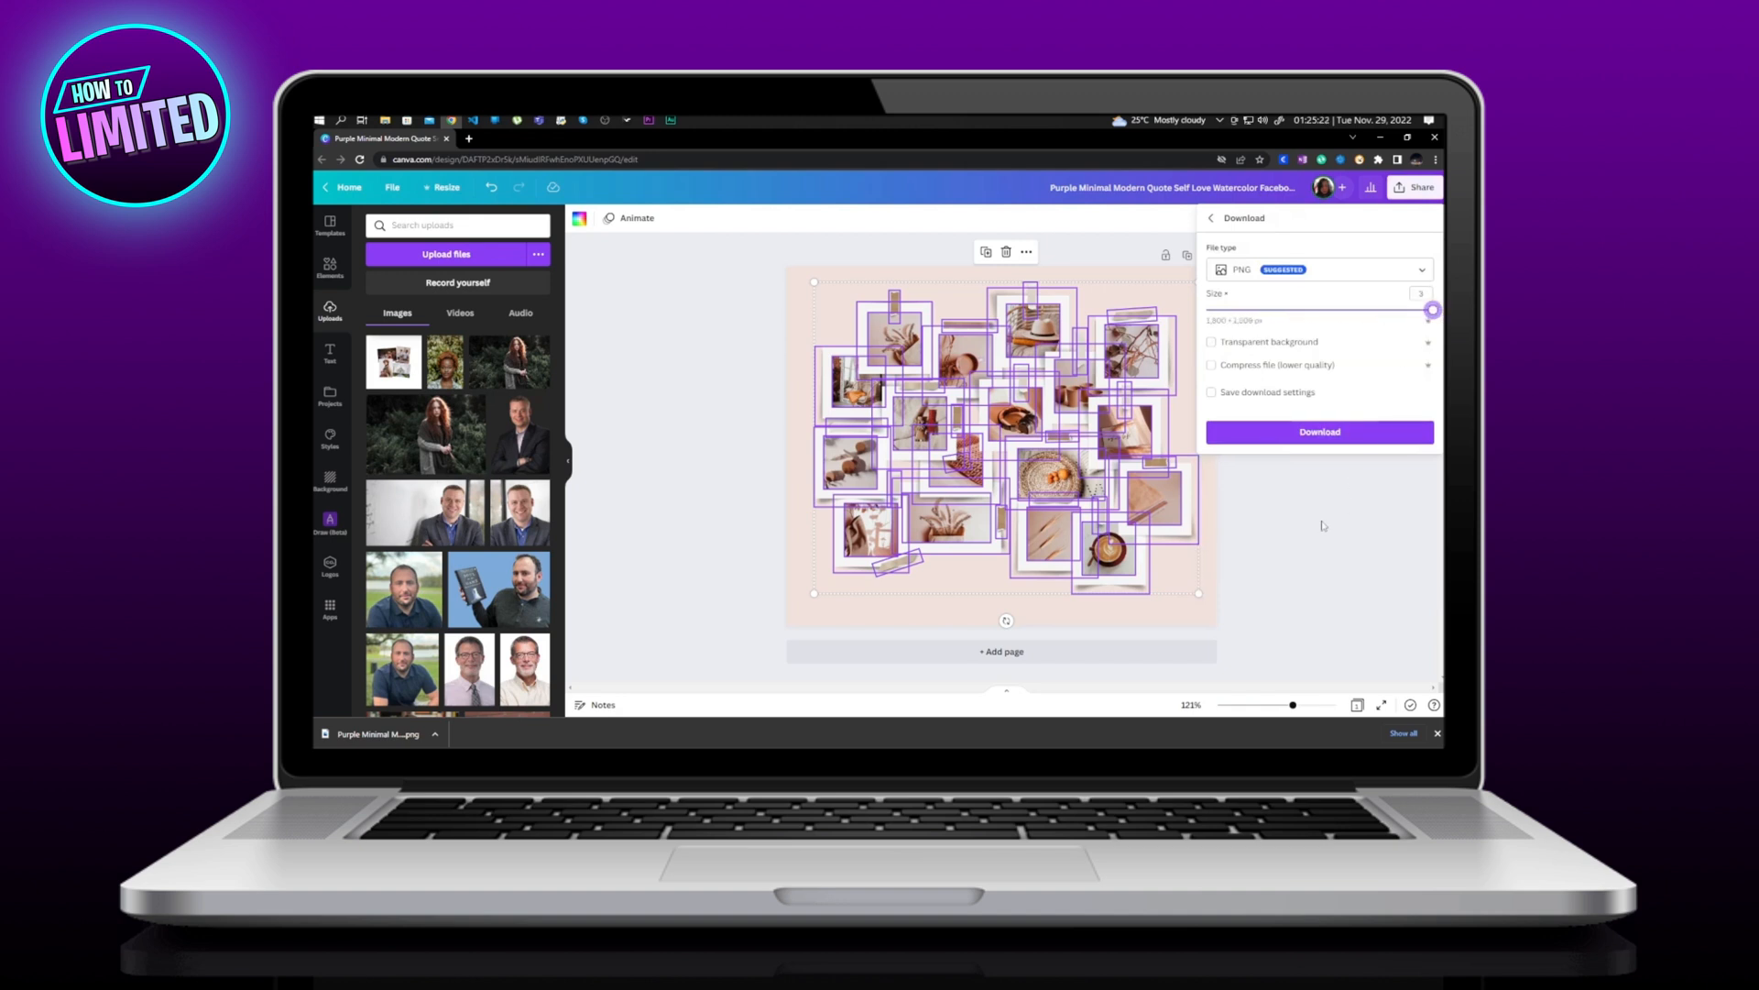
left_click(1211, 342)
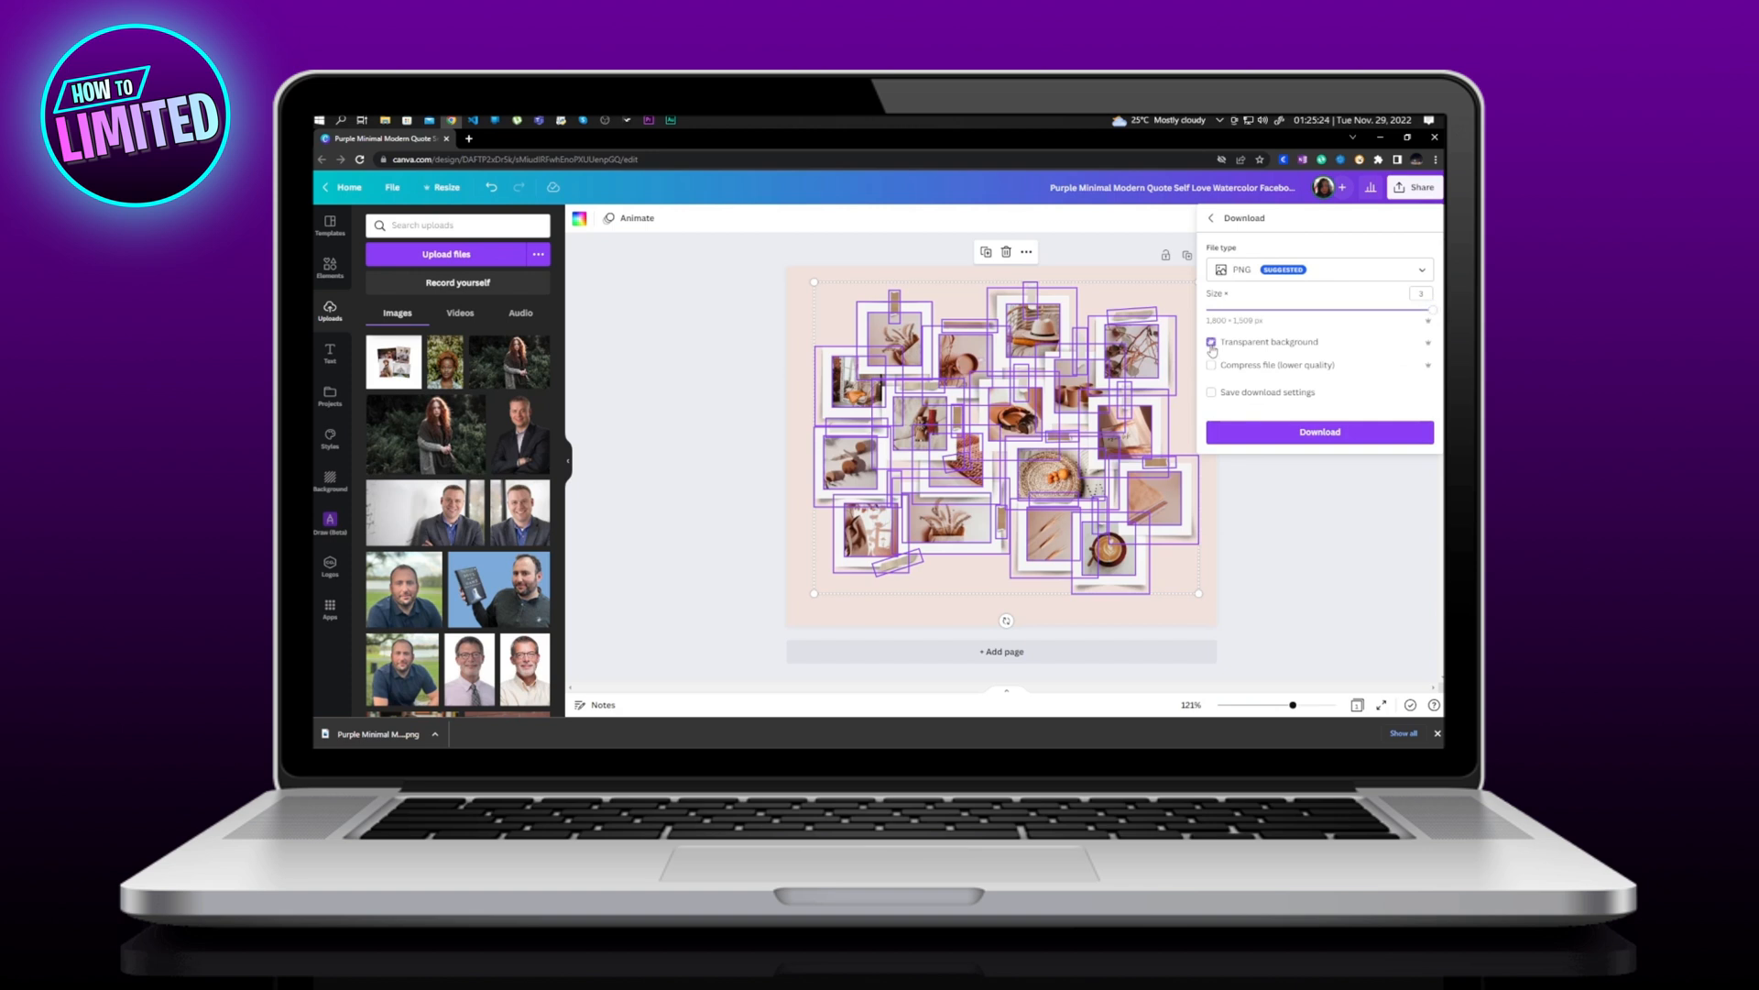
left_click(1212, 341)
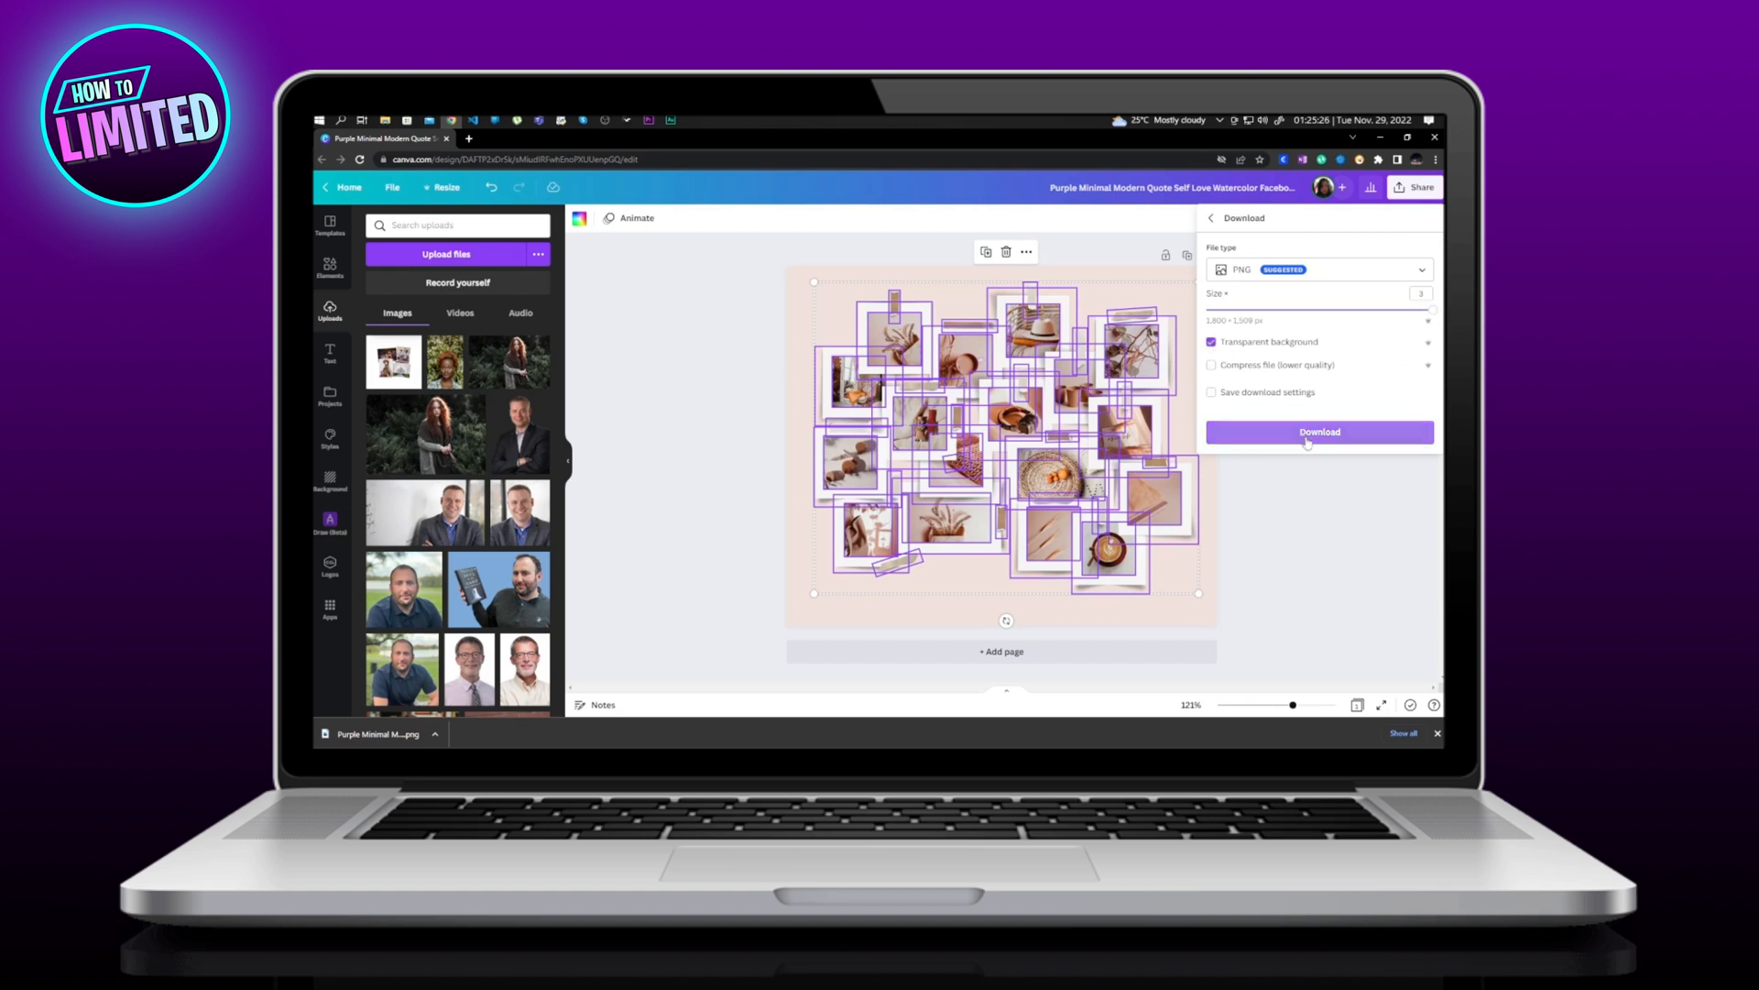
left_click(1317, 433)
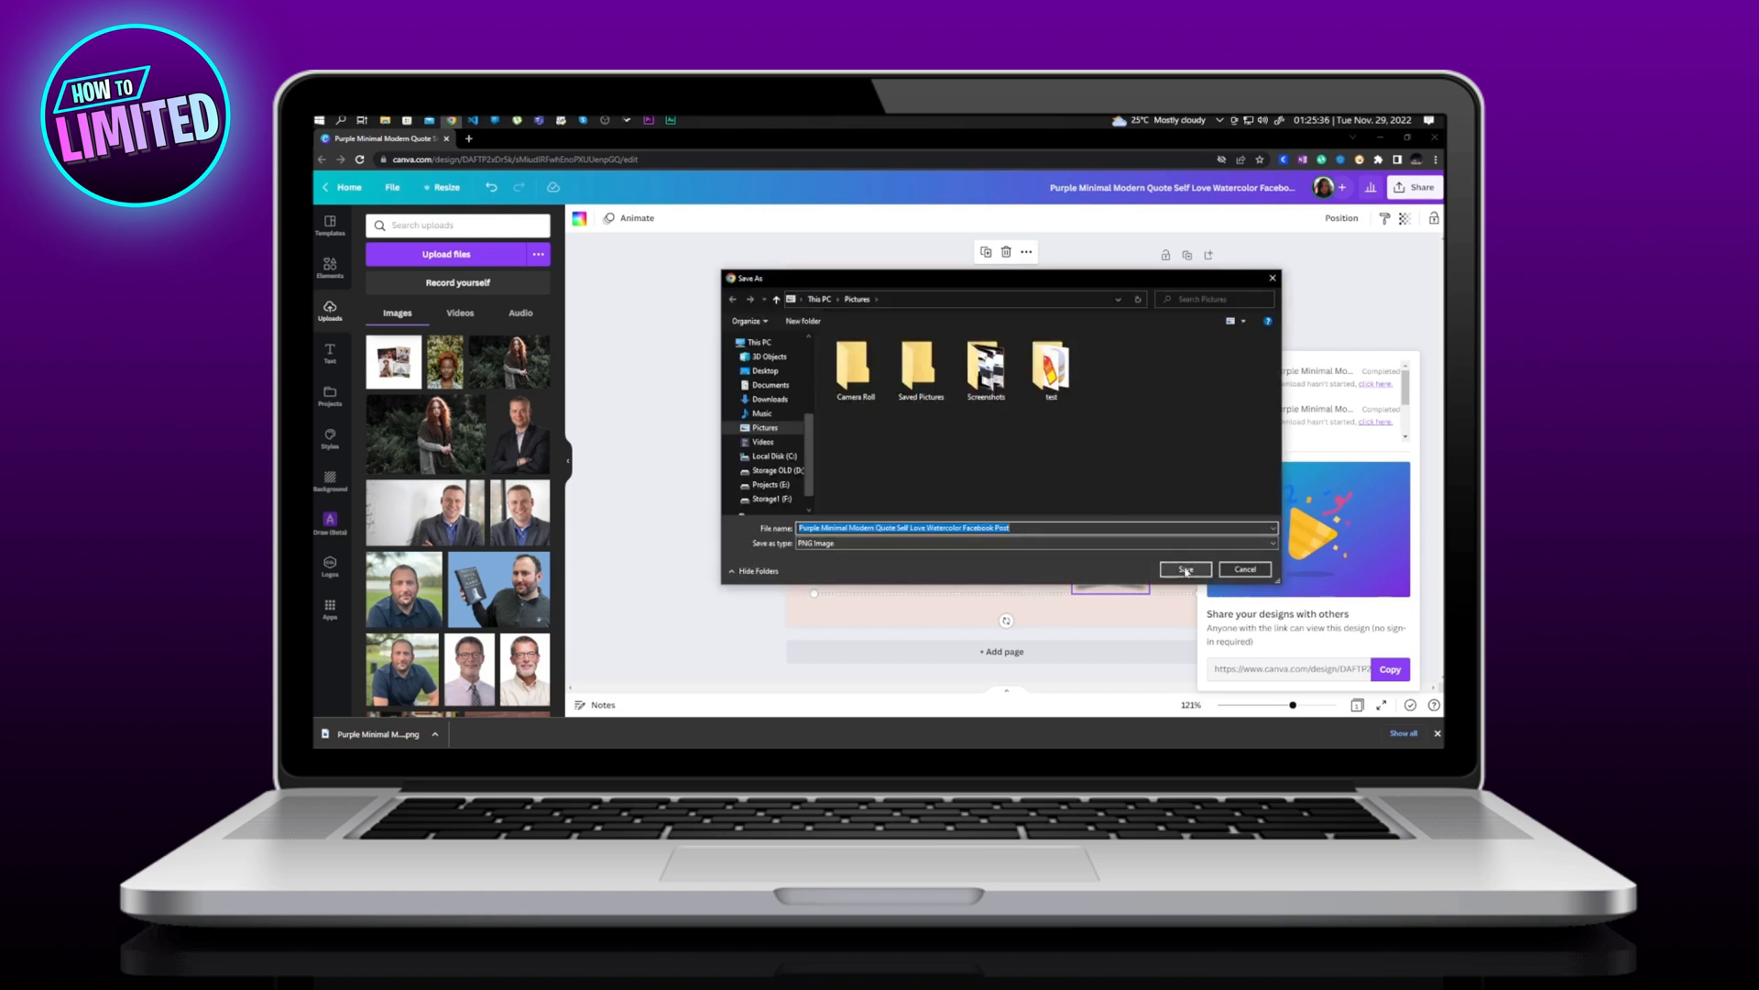
Step: Save the exported PNG into the Pictures folder
left_click(1186, 568)
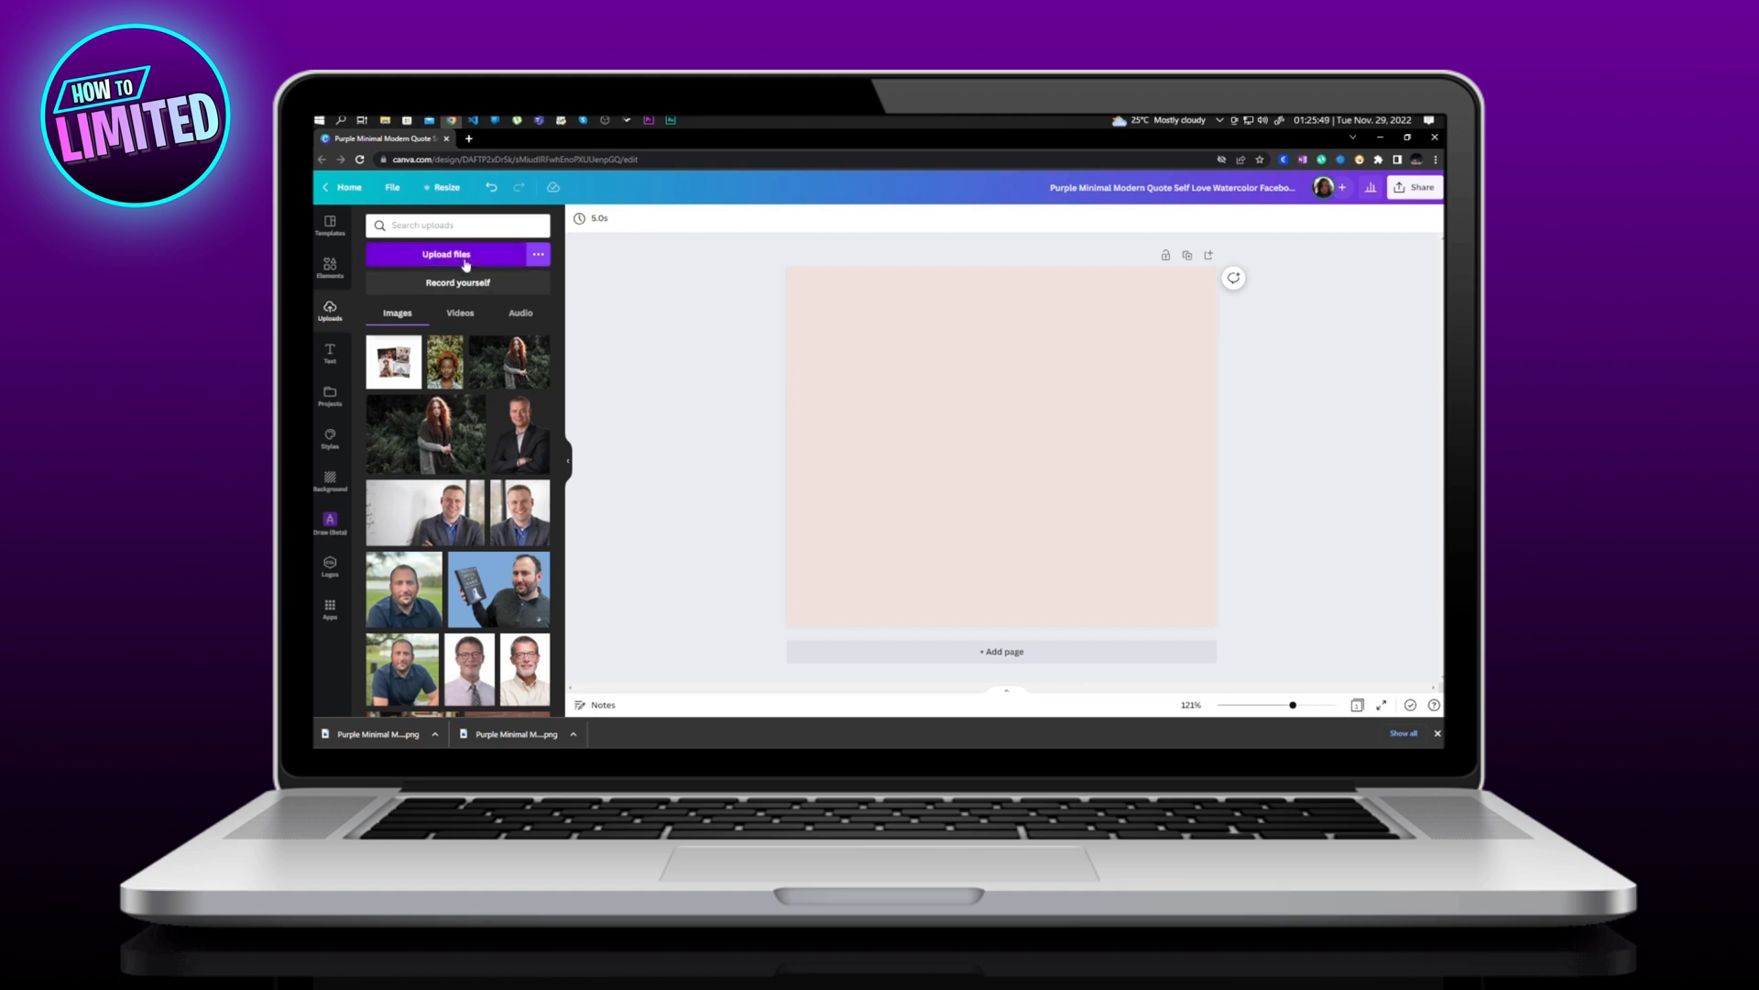
Step: Upload the saved collage PNG from Pictures into Canva's uploaded images
left_click(446, 253)
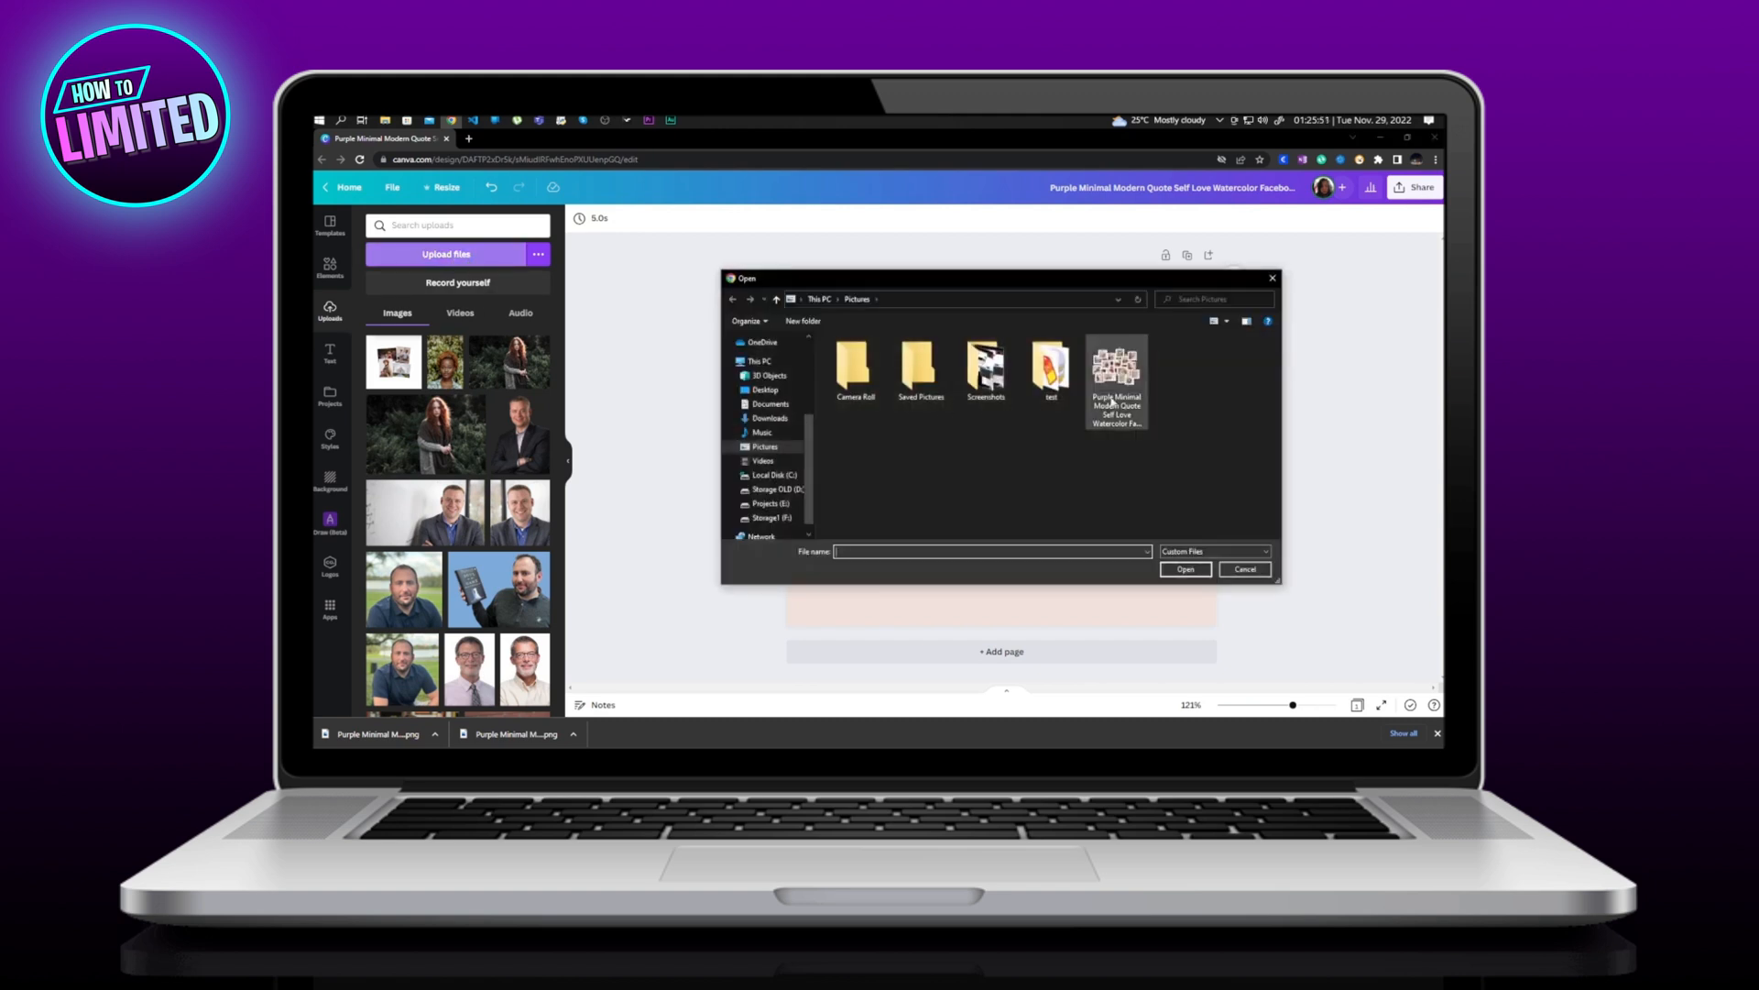
left_click(1116, 376)
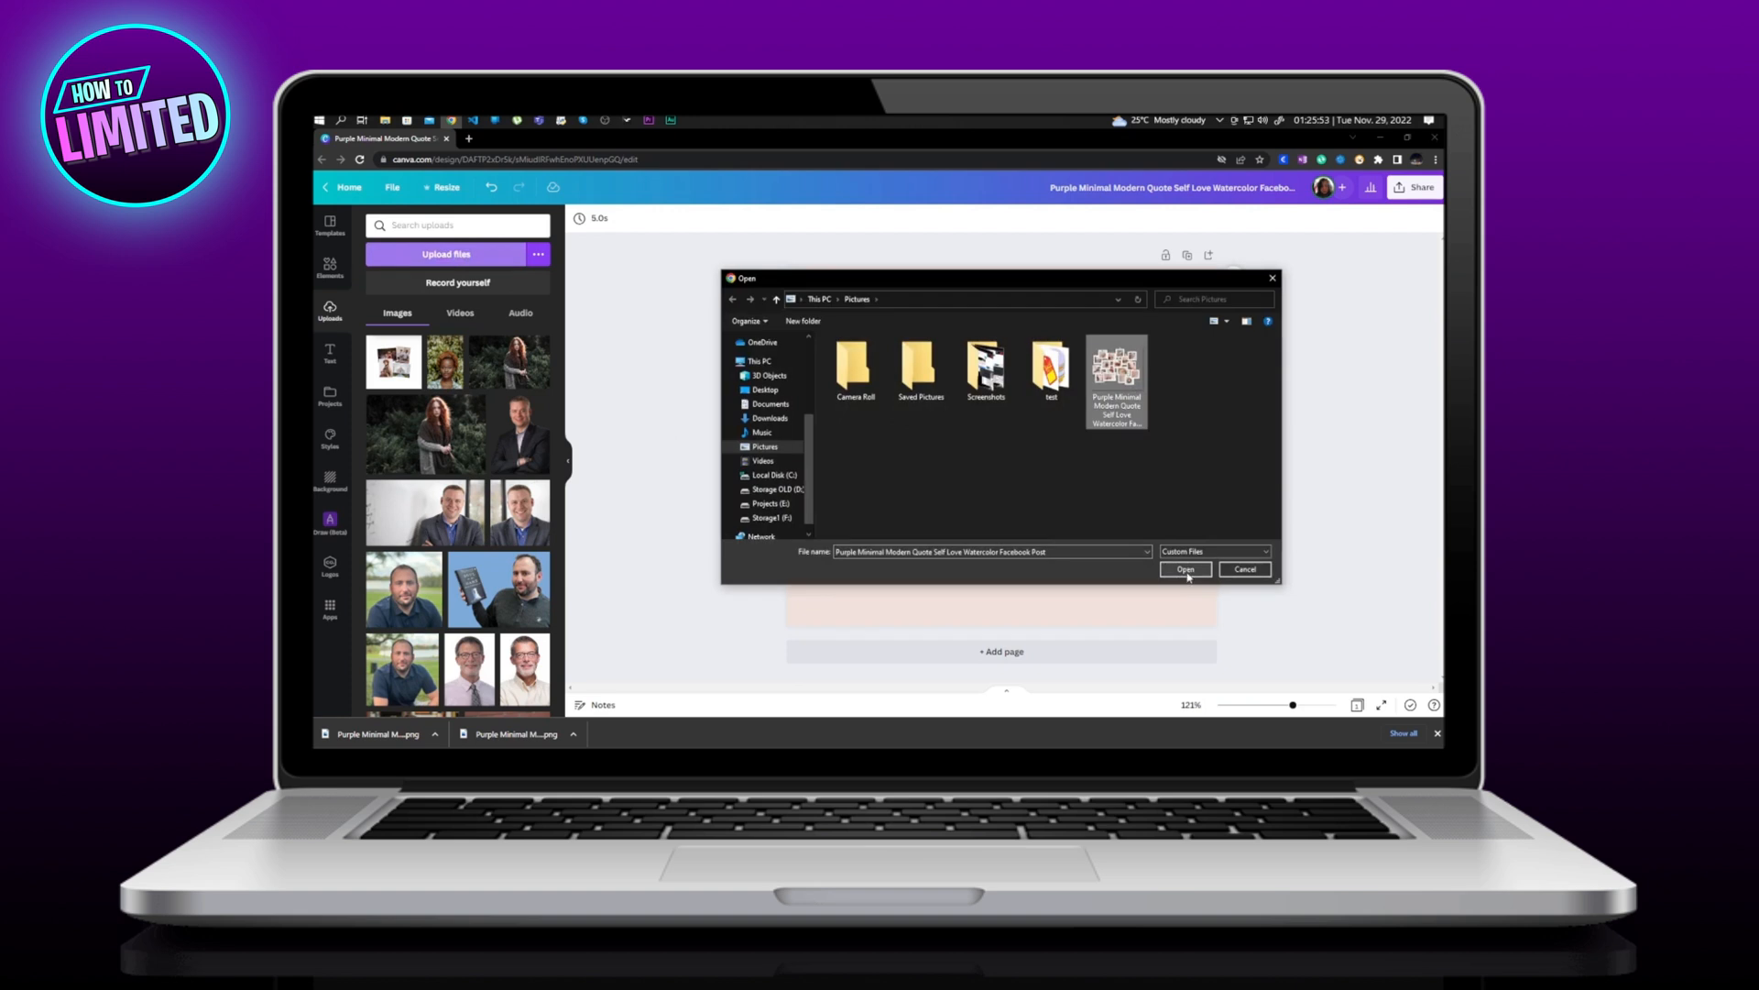
left_click(1184, 569)
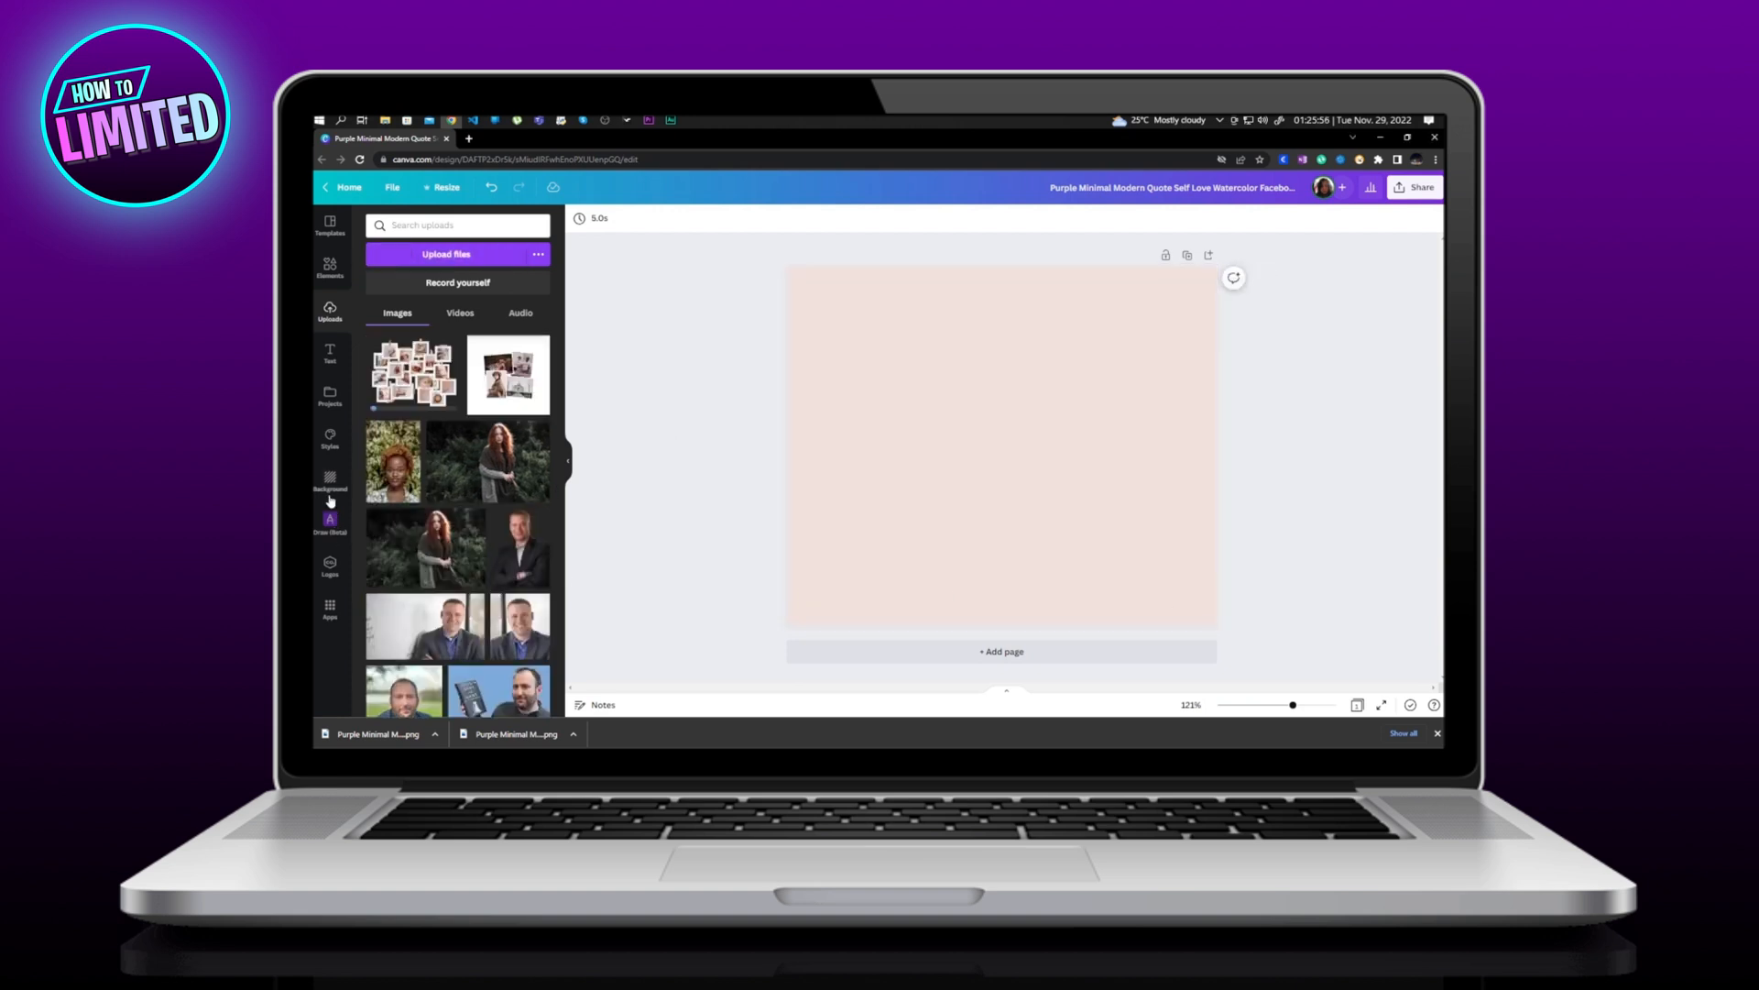
mouse_move(330, 482)
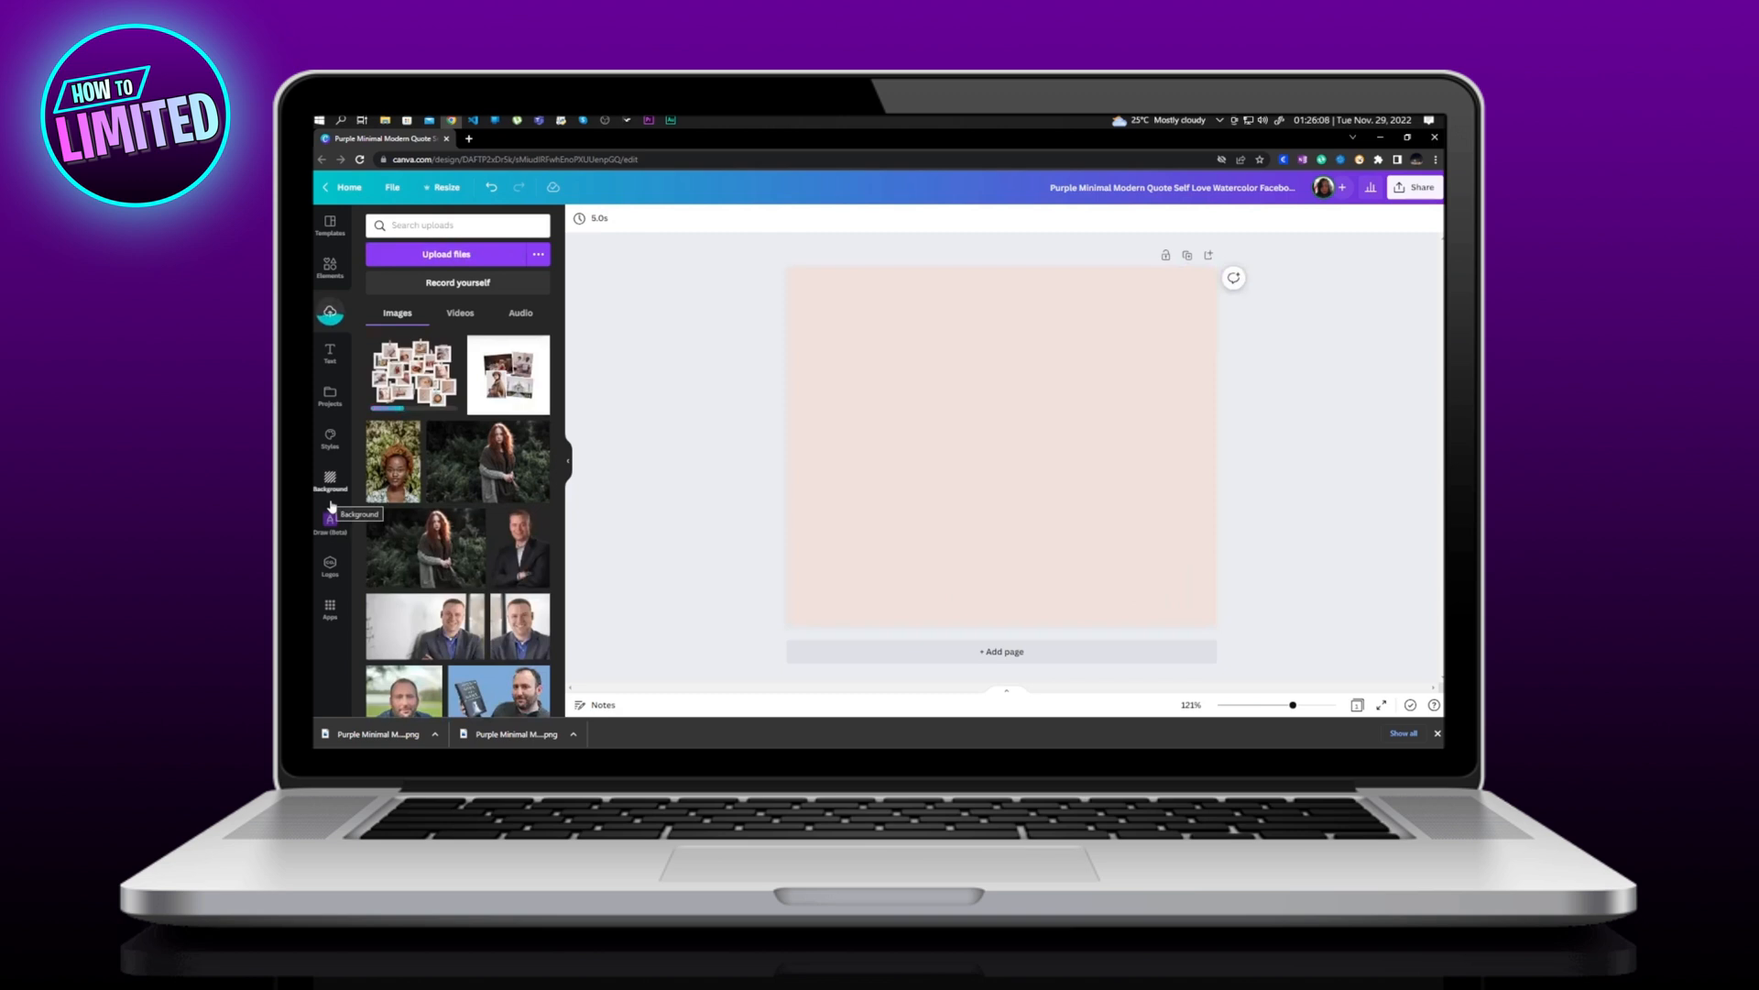
mouse_move(330, 532)
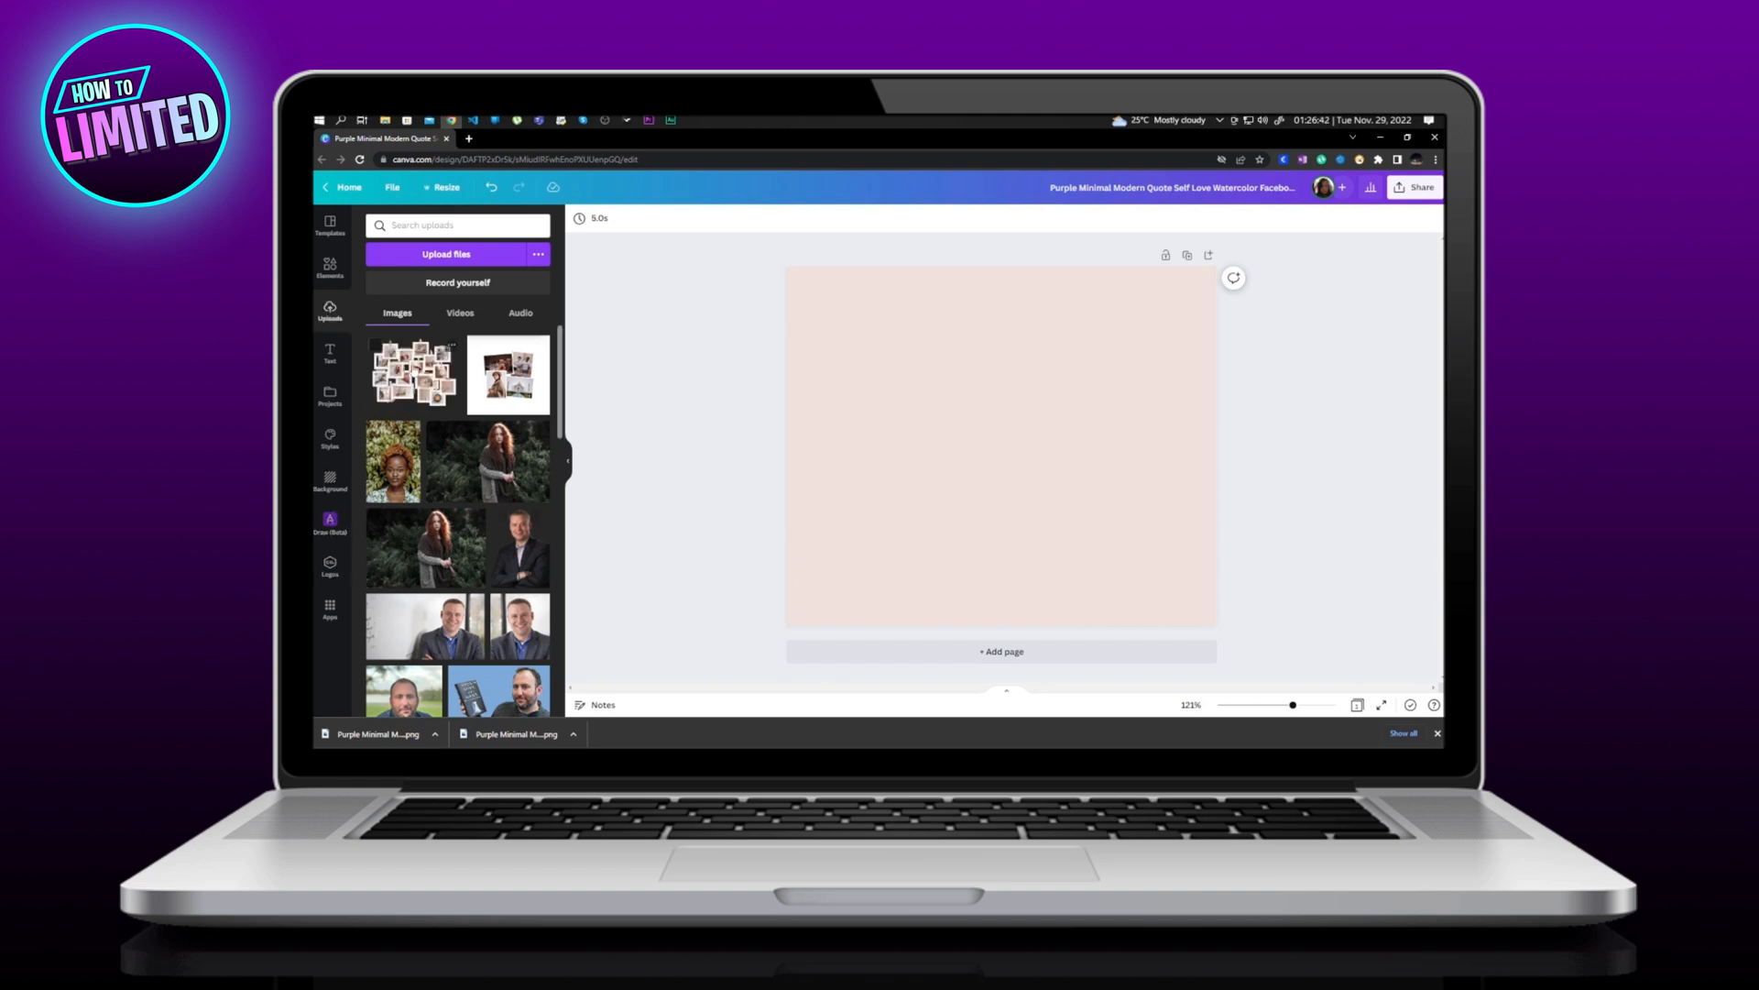
Step: Place the uploaded collage onto the blank page as a single image element
left_click(410, 373)
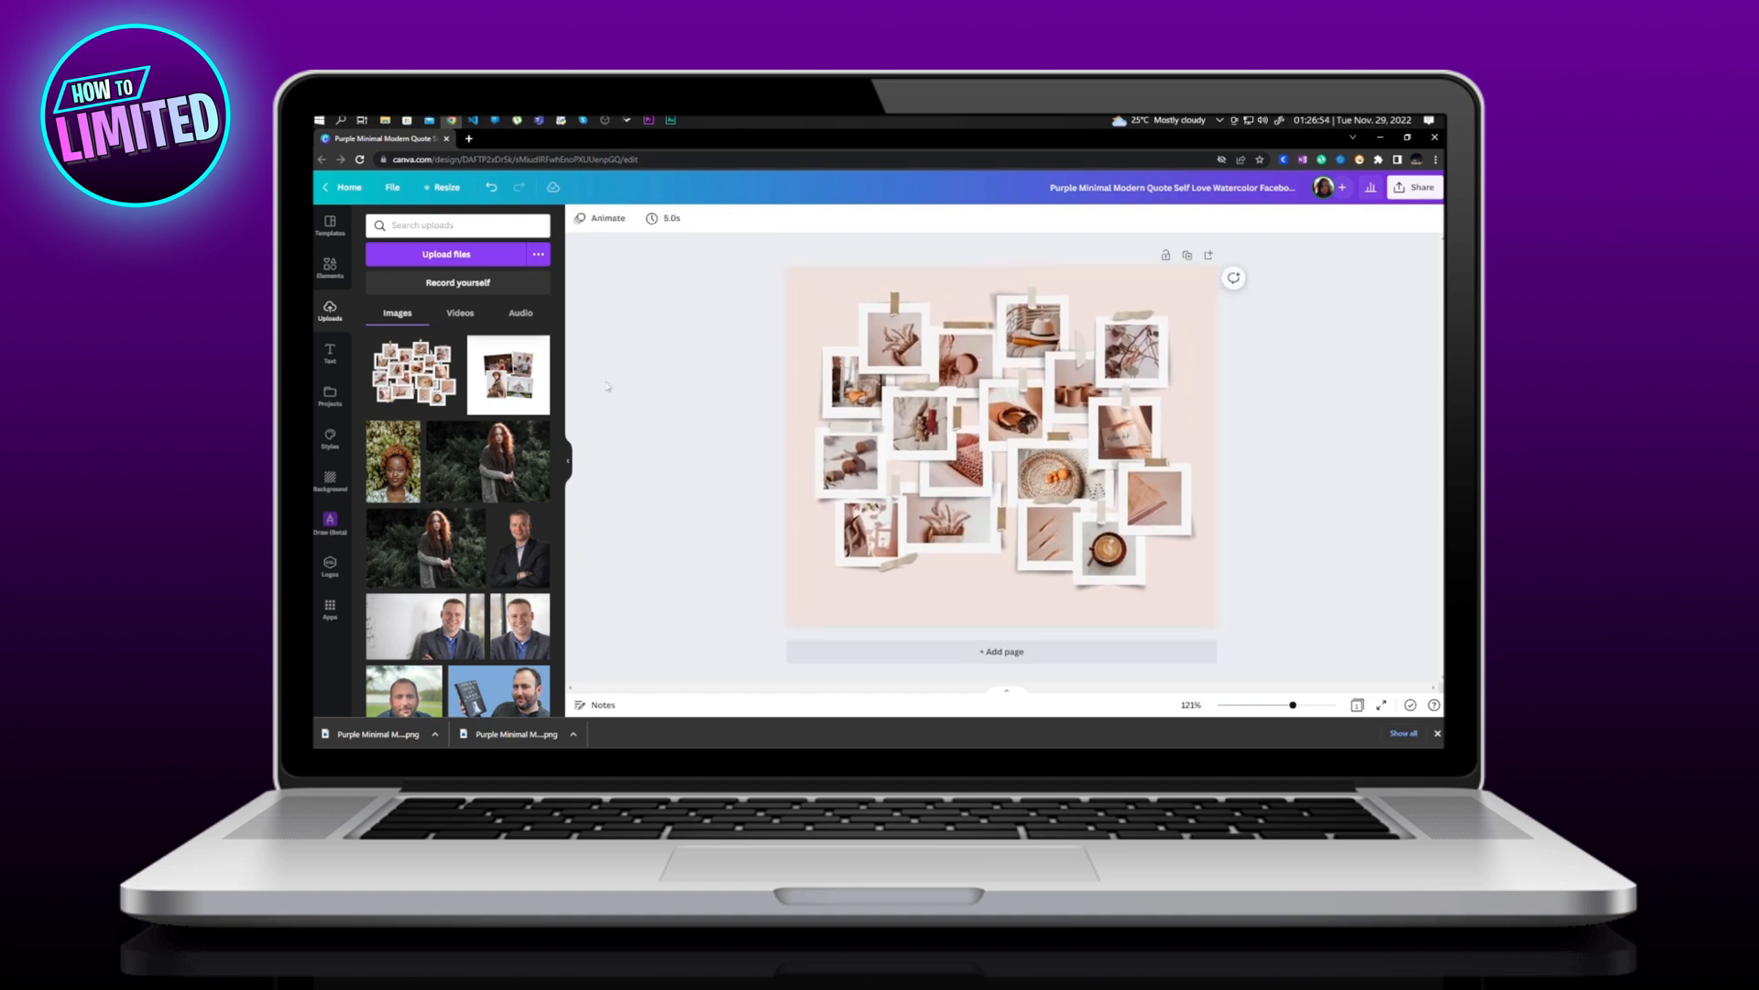
left_click(330, 267)
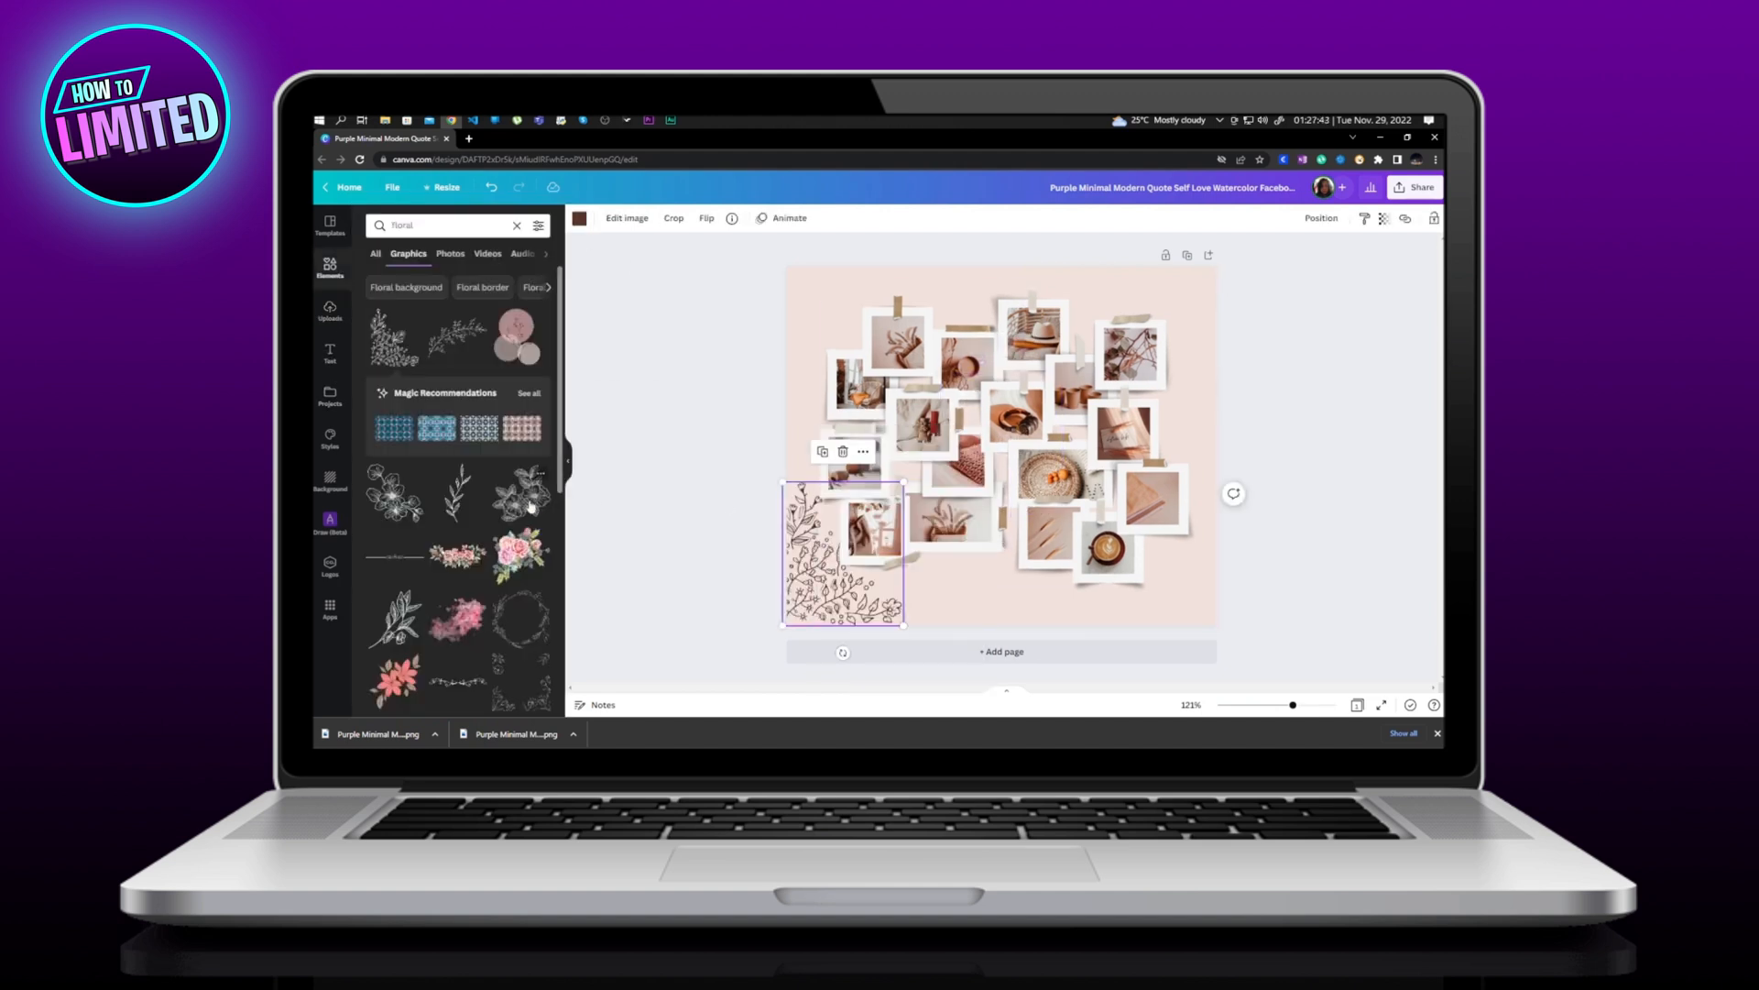
Step: Add a floral line-art graphic and a script 'Thank You' caption beneath the collage
right_click(1151, 326)
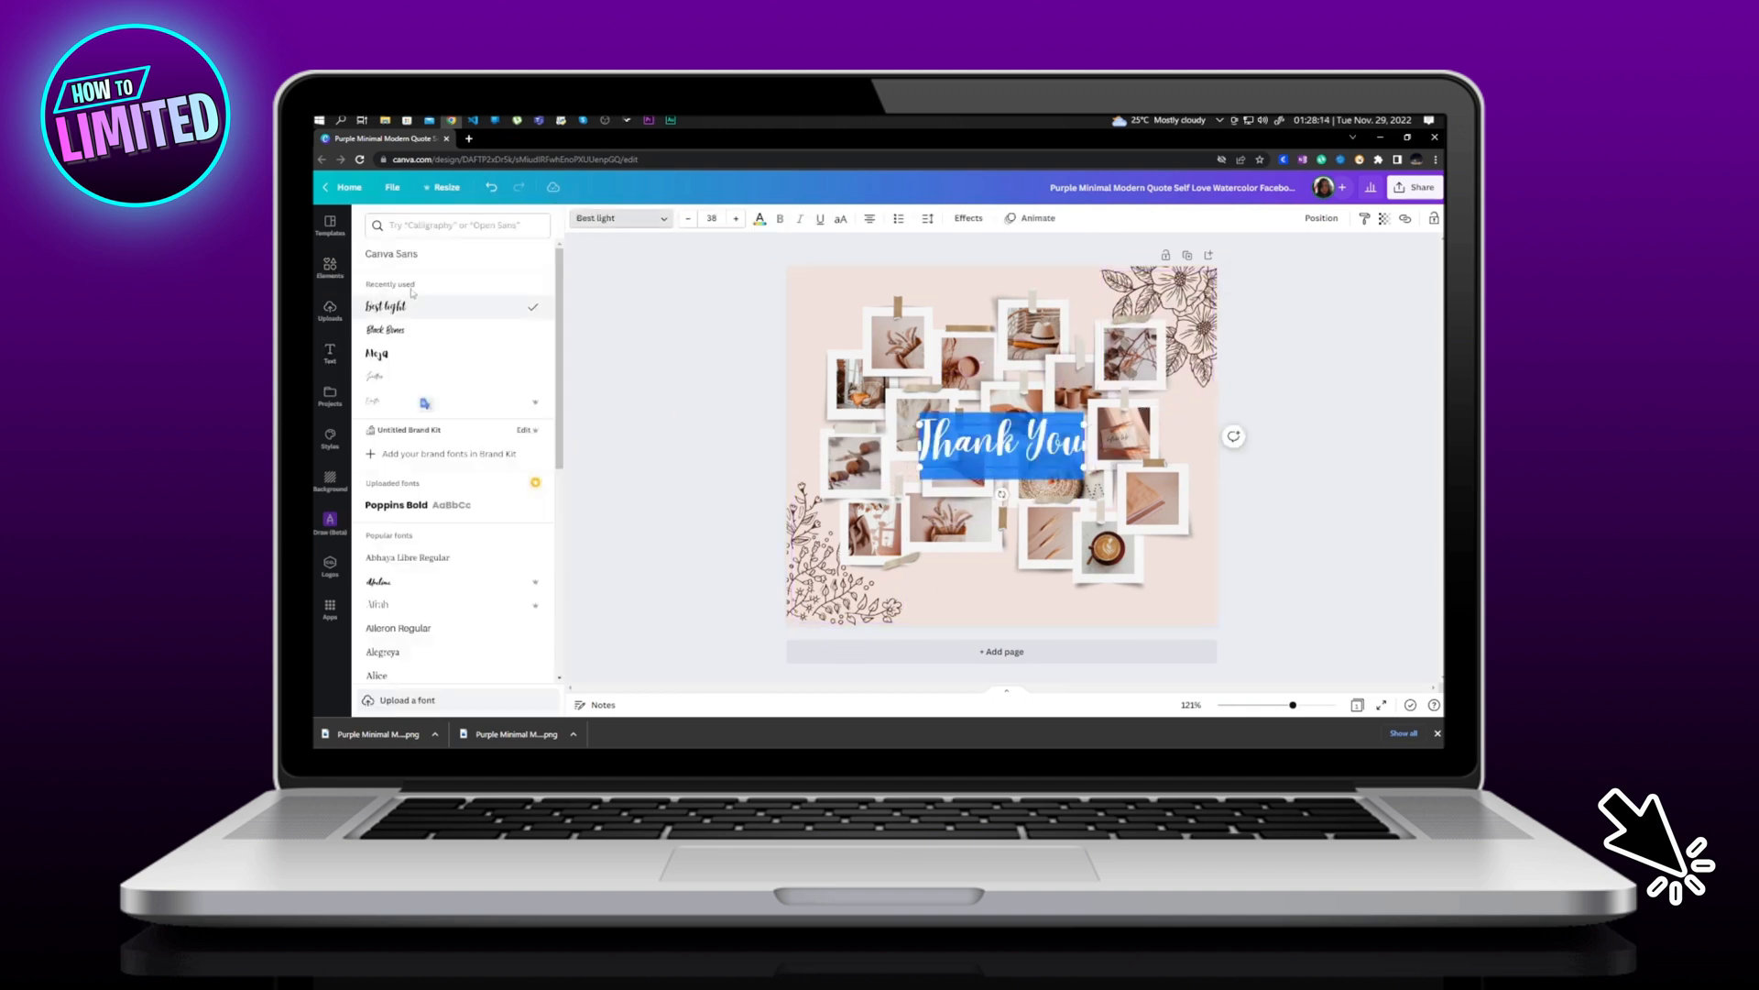
left_click(330, 352)
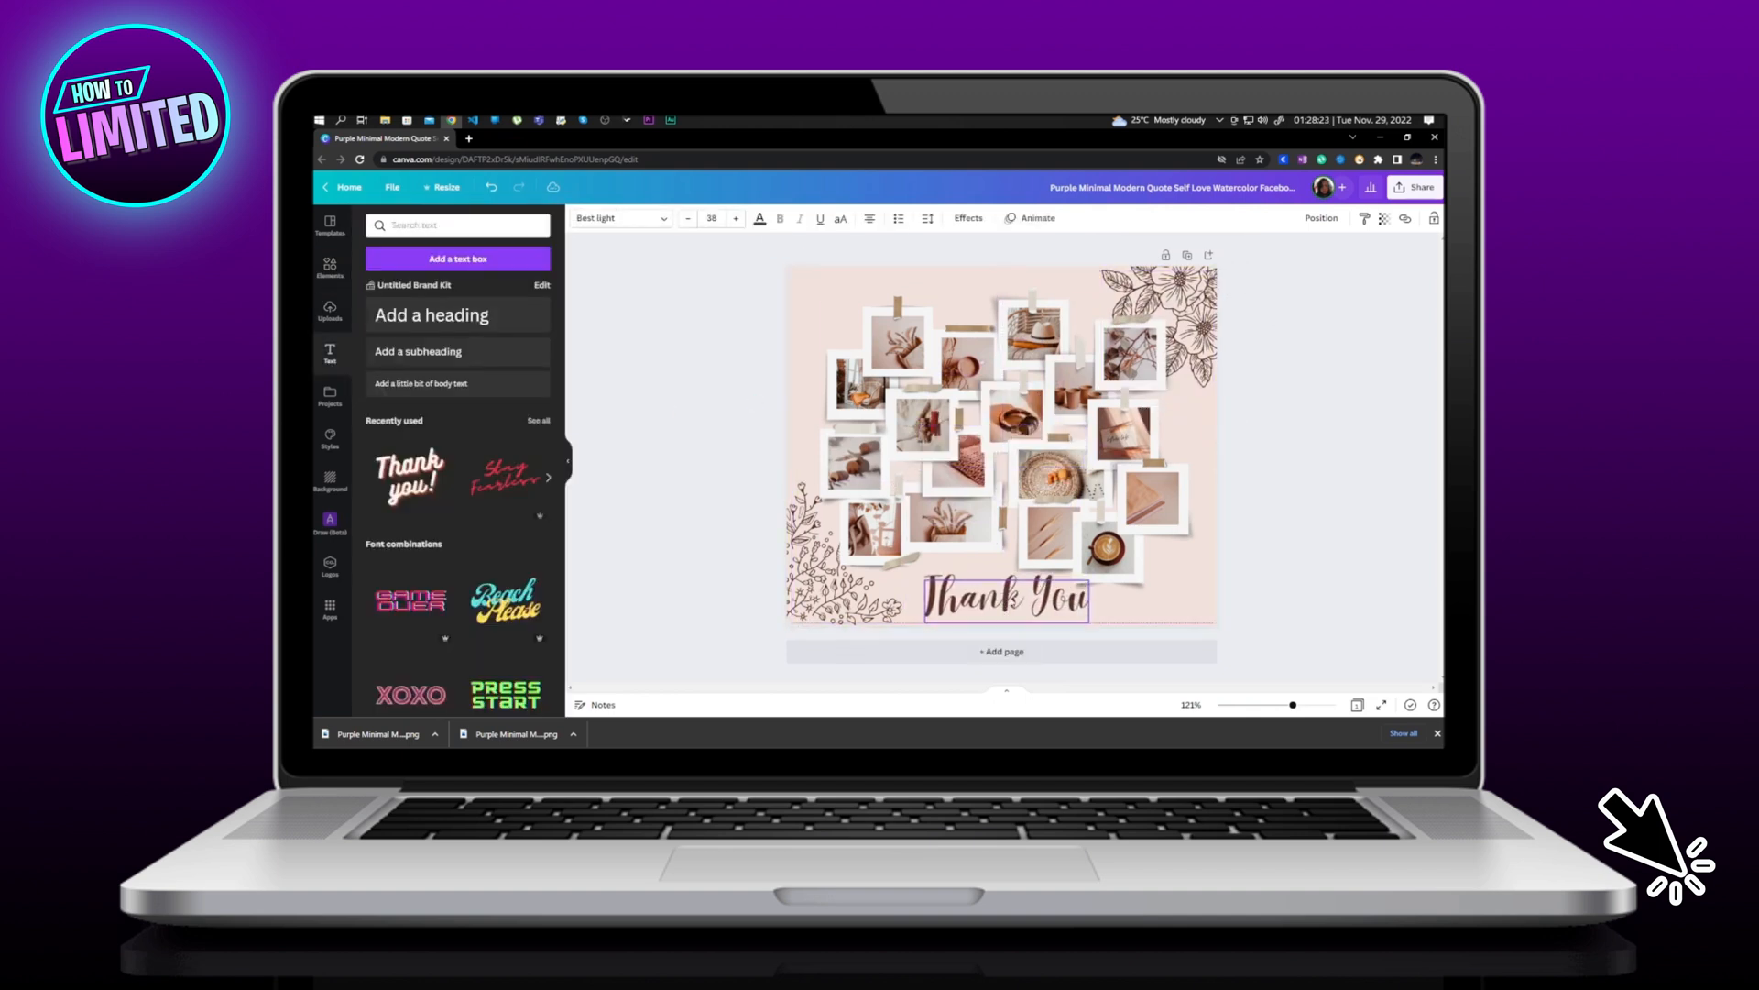